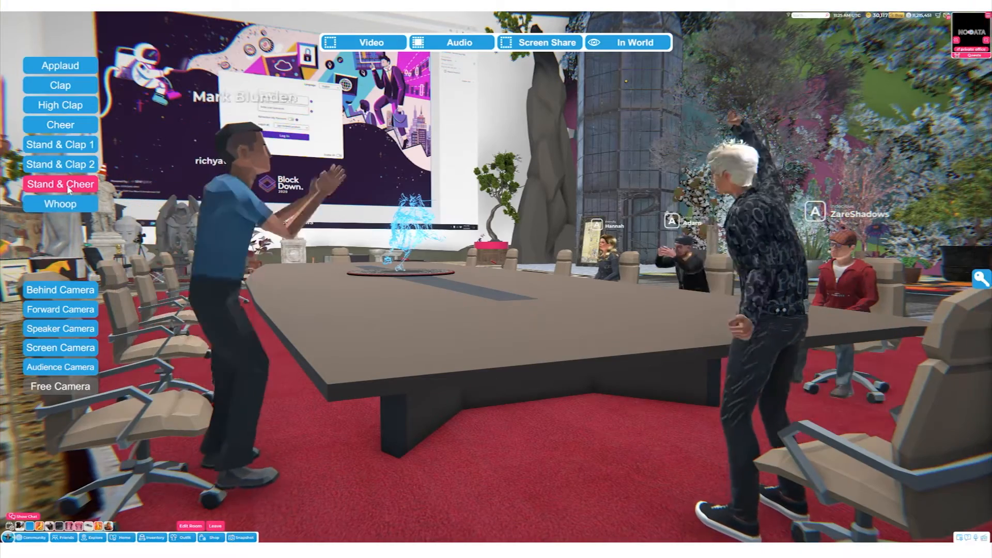
# Step: Make the avatar clap and cheer, walk toward the seated group, then search the user list
pyautogui.click(60, 163)
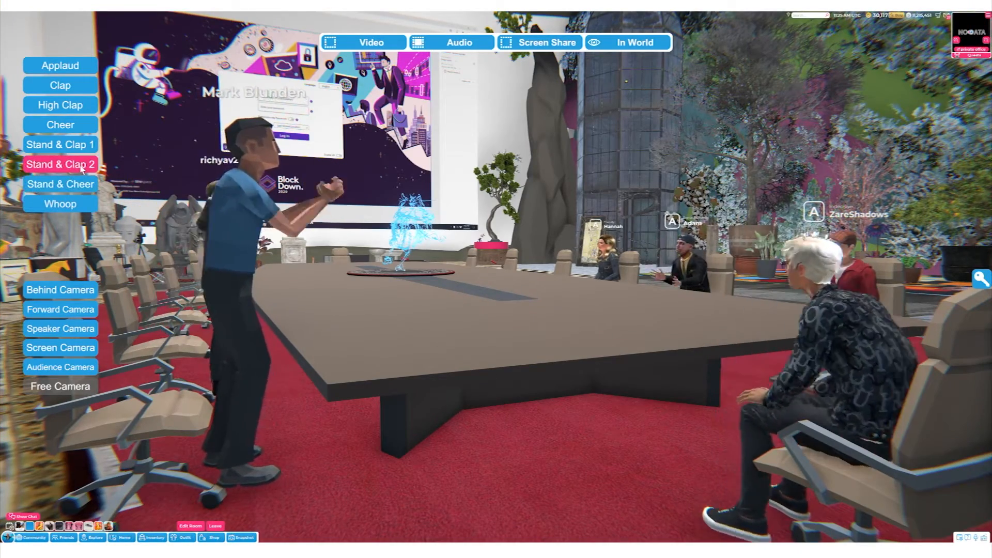
pyautogui.click(60, 144)
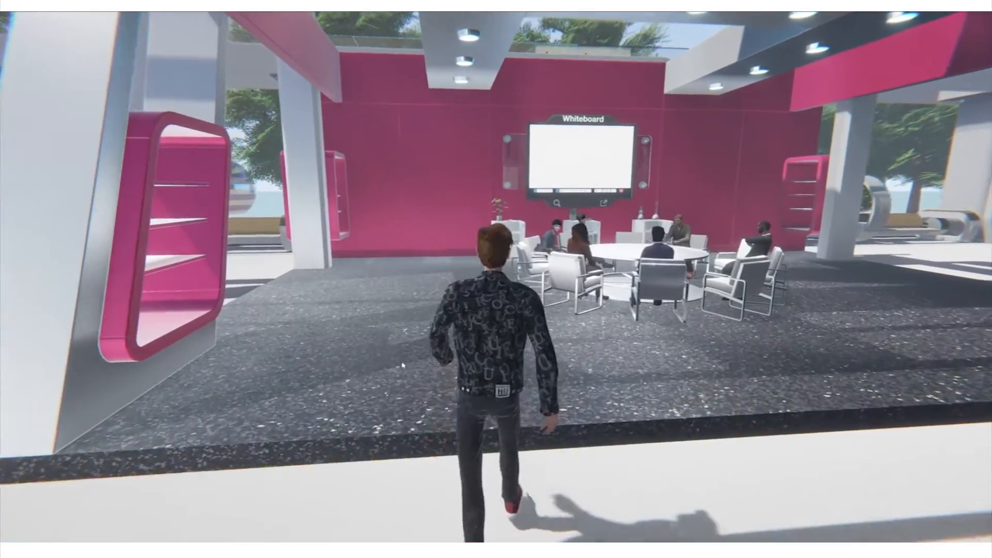
pyautogui.press('w')
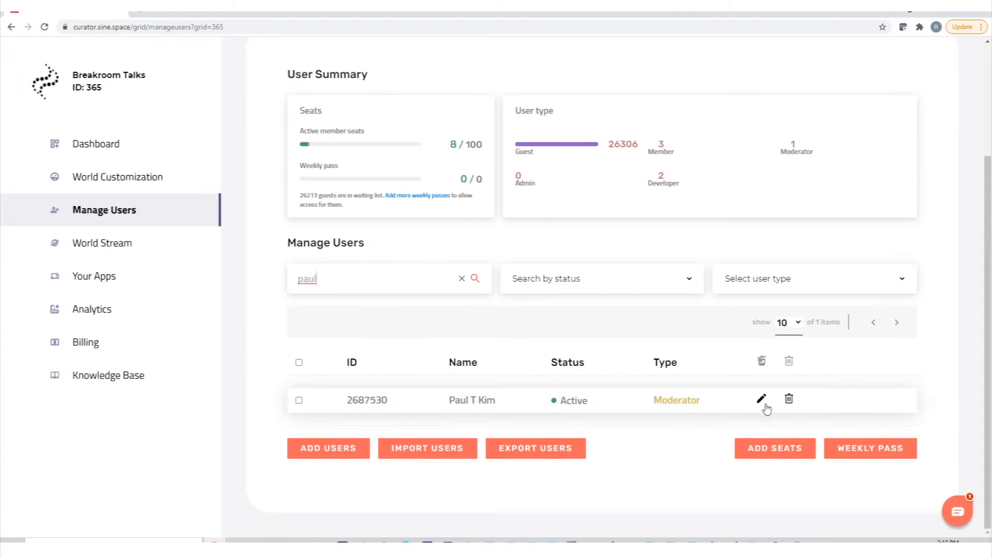
pyautogui.click(761, 400)
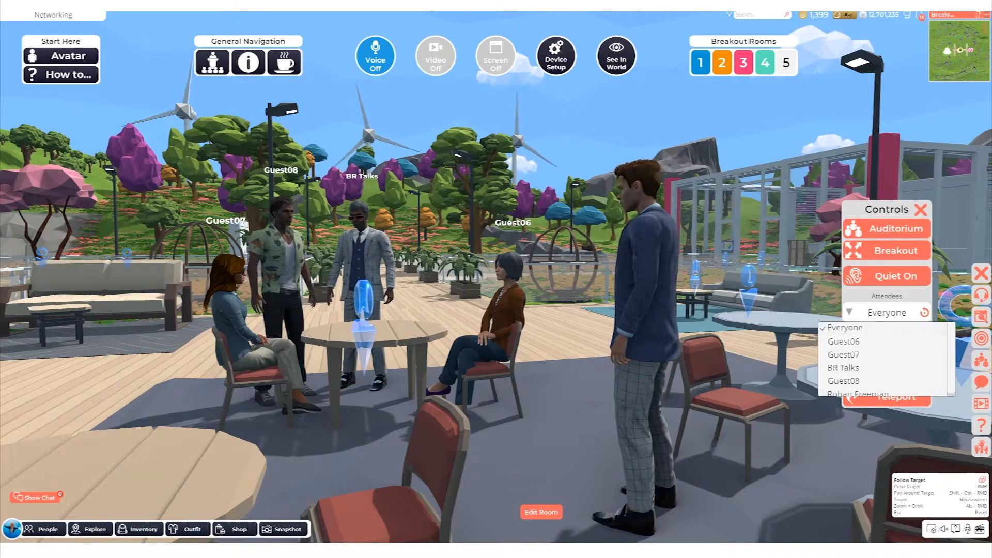
# Step: Teleport Everyone into Breakout 3 and confirm moving everyone in the region
pyautogui.click(886, 396)
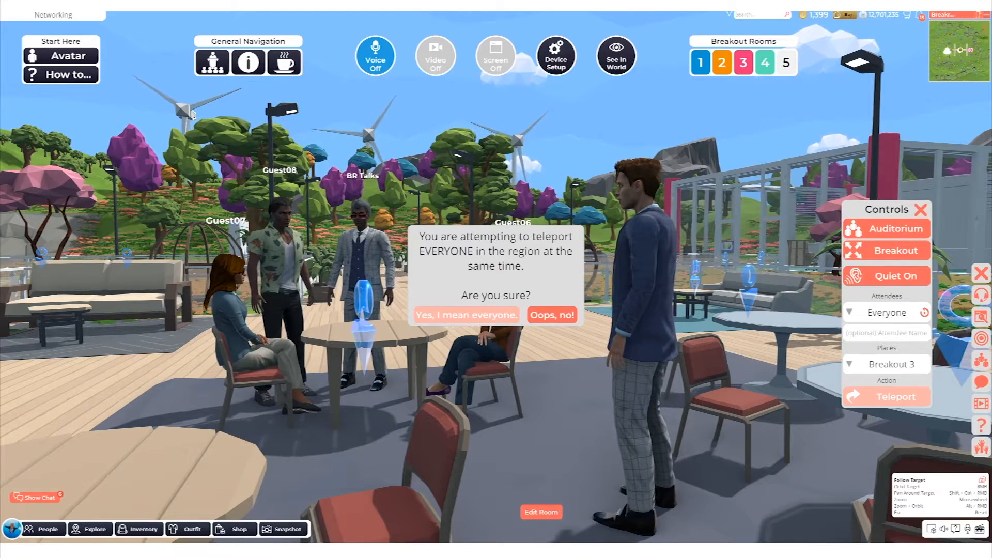
pyautogui.click(466, 315)
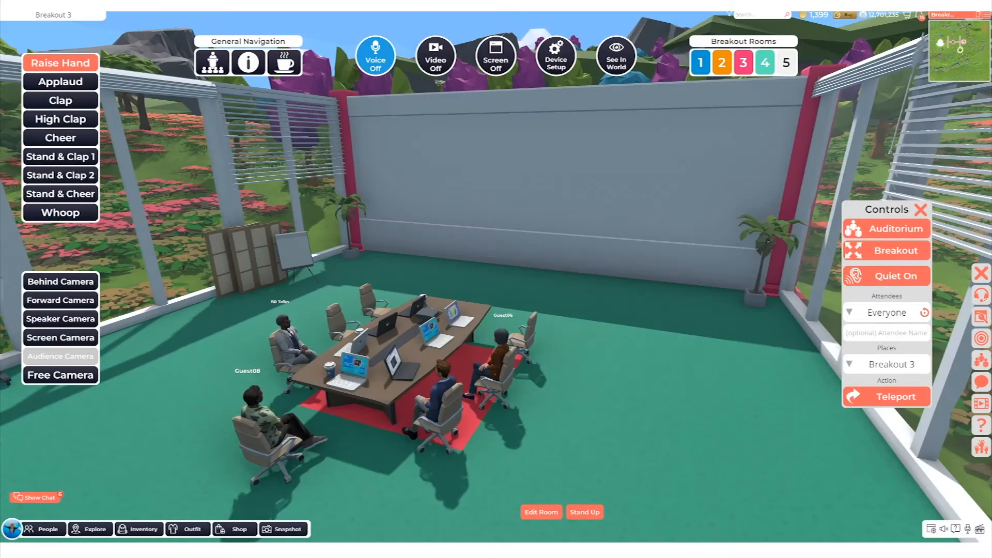
pyautogui.click(435, 56)
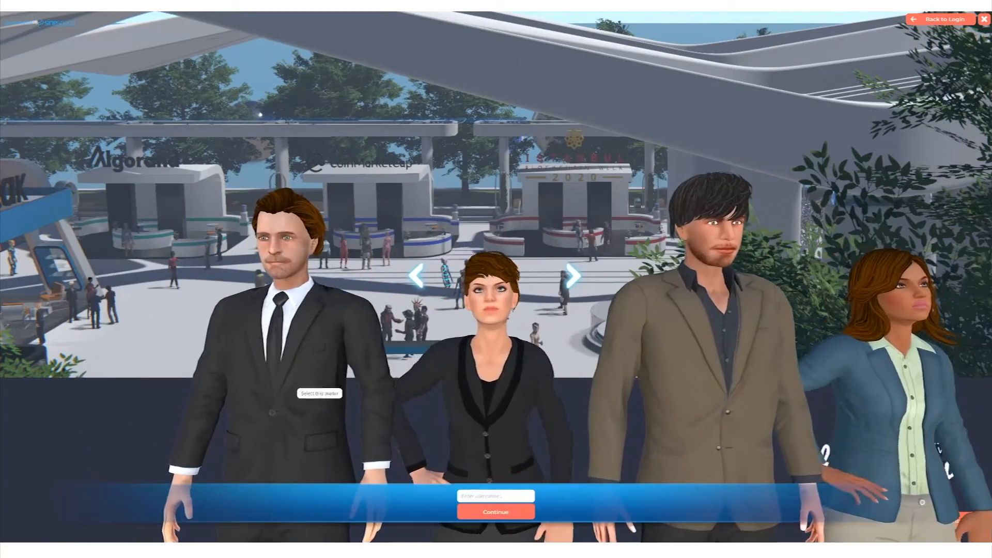
# Step: Enter username 'Fiona Student' for the chosen avatar and continue to registration
pyautogui.write('Fiona Student')
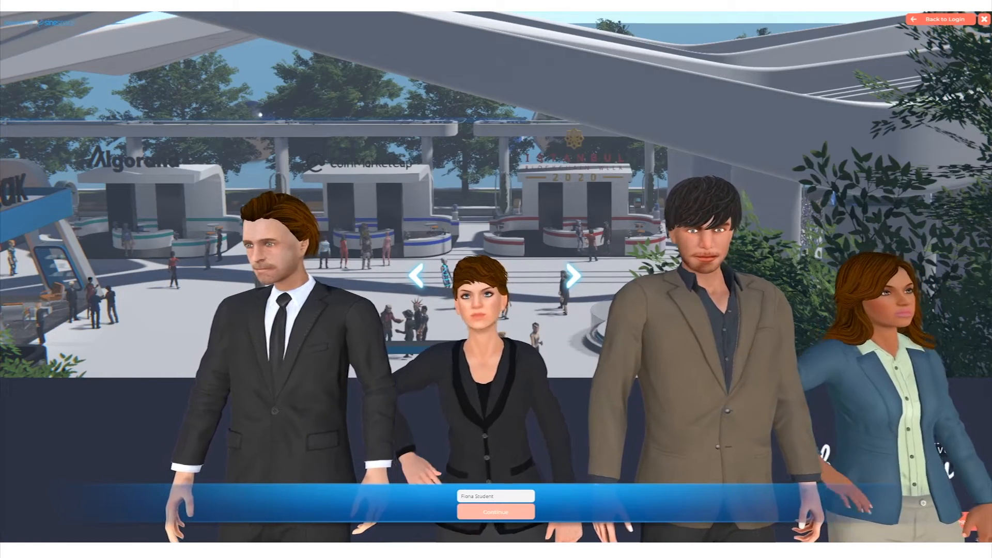
pyautogui.click(495, 511)
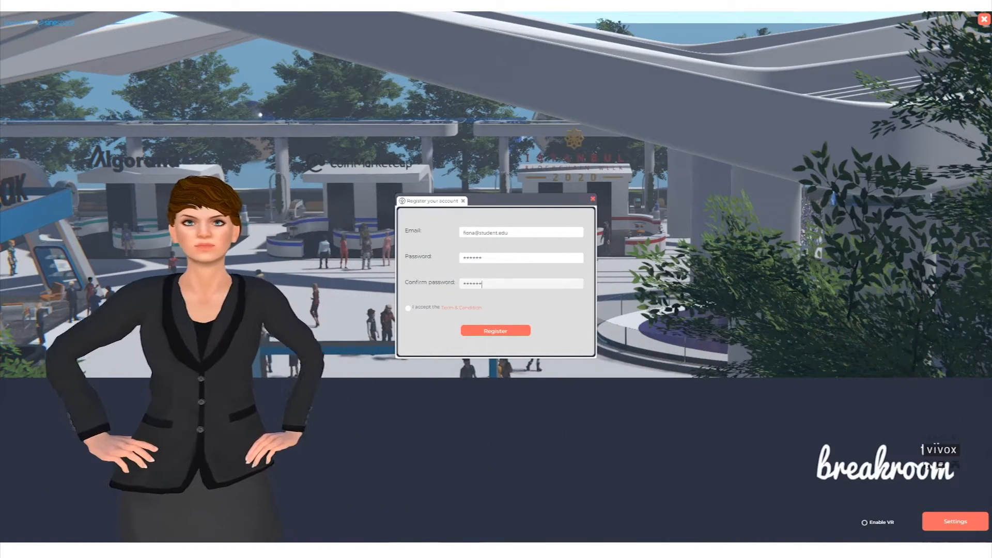
pyautogui.click(495, 331)
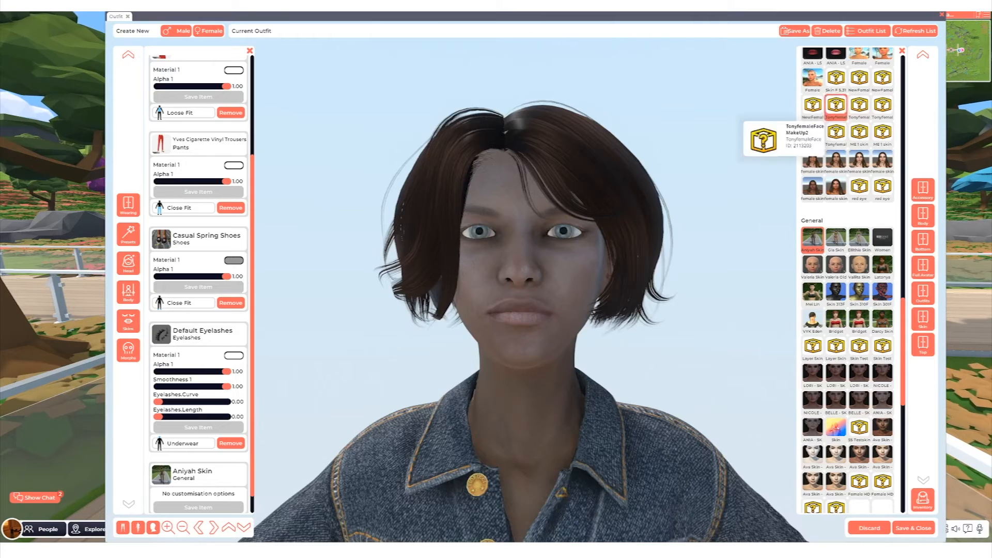
# Step: Show the avatar's full body with the body-shape settings in the outfit editor
pyautogui.click(881, 319)
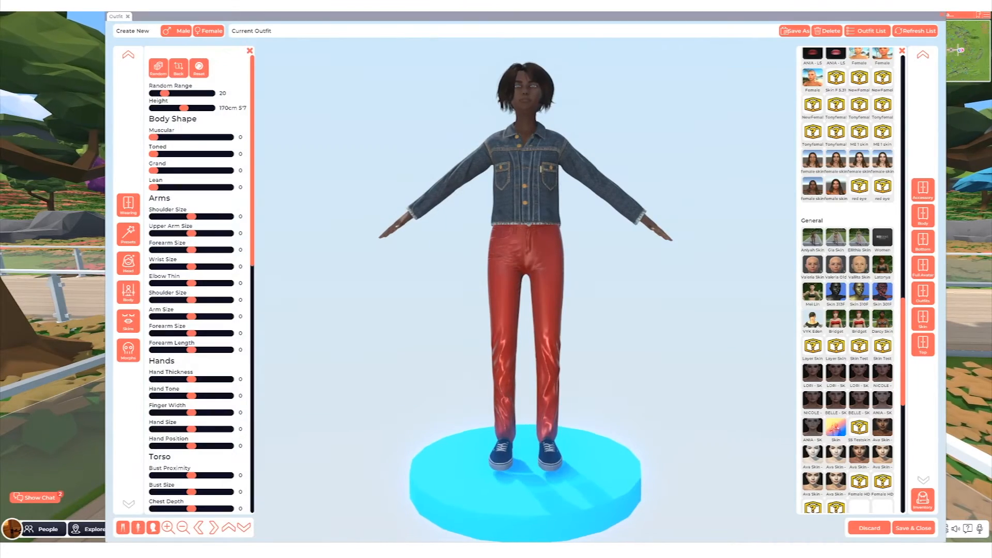
pyautogui.click(913, 528)
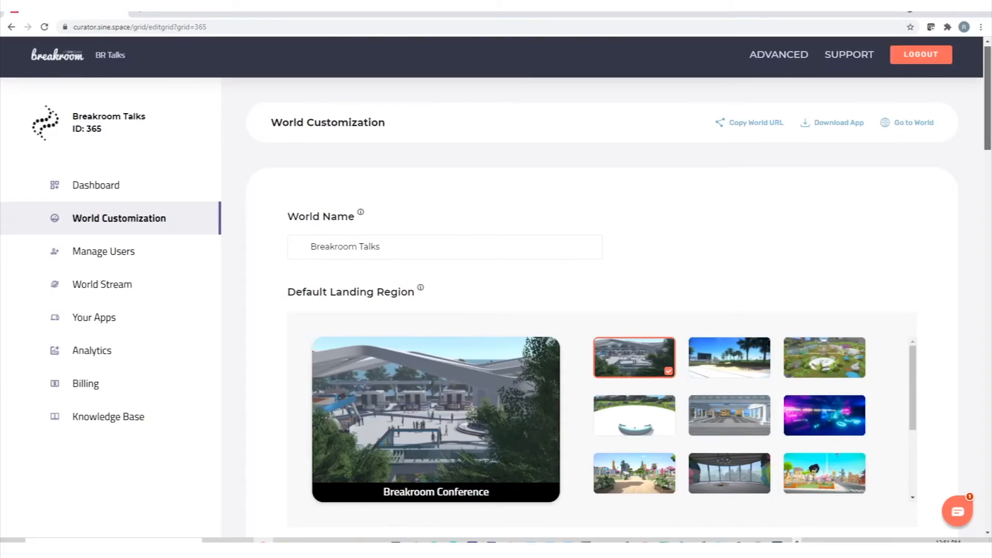
# Step: Scroll down through the dashboard pages to reach the Manage Users table
pyautogui.scroll(-3)
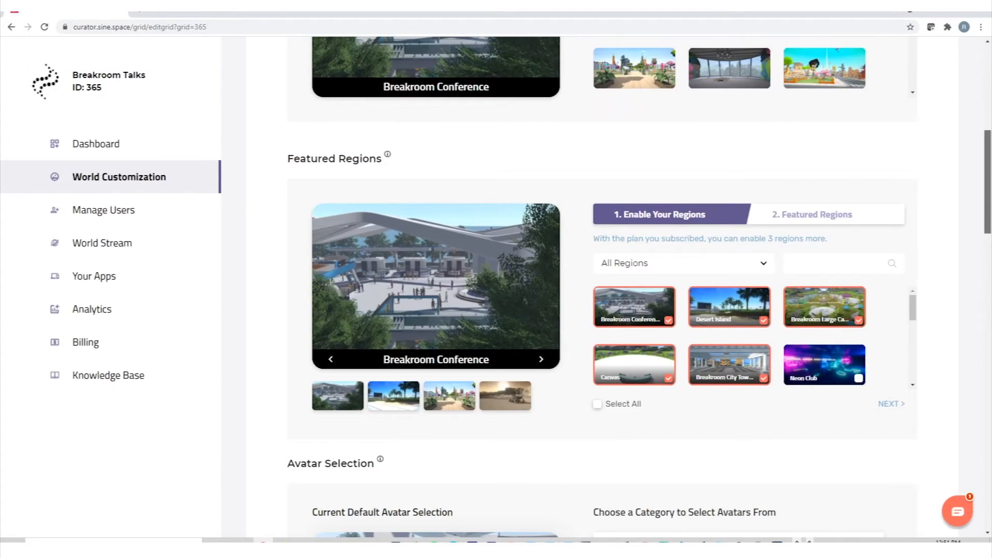
pyautogui.scroll(-3)
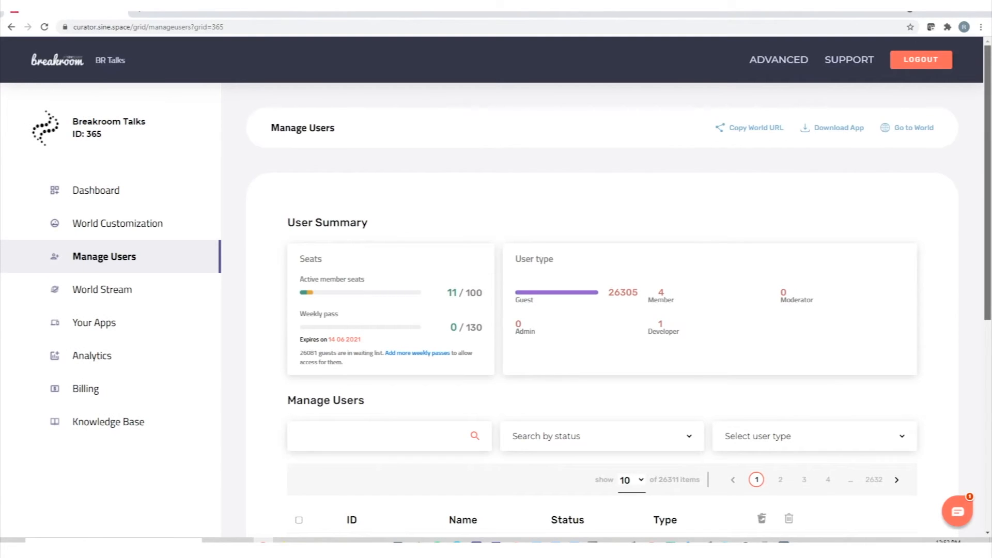
pyautogui.scroll(-3)
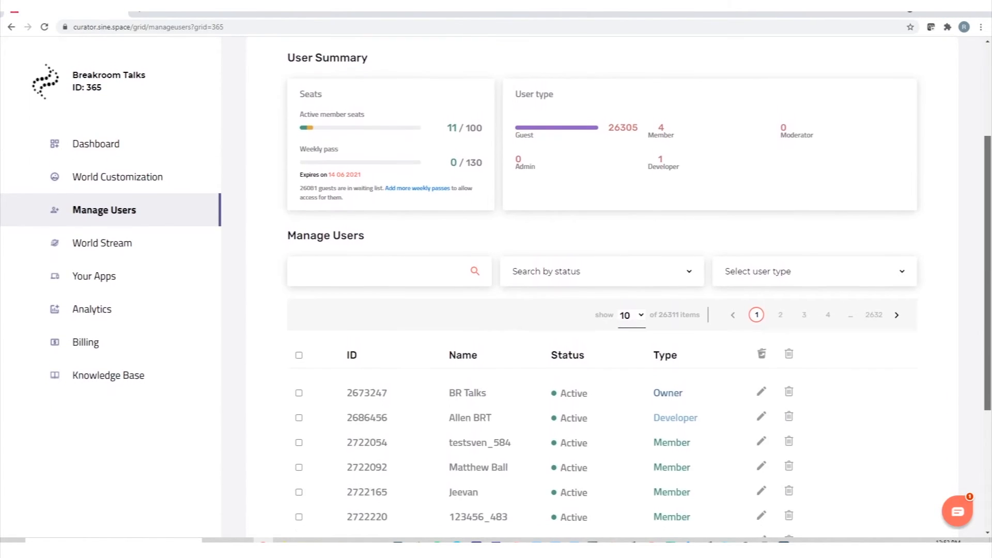